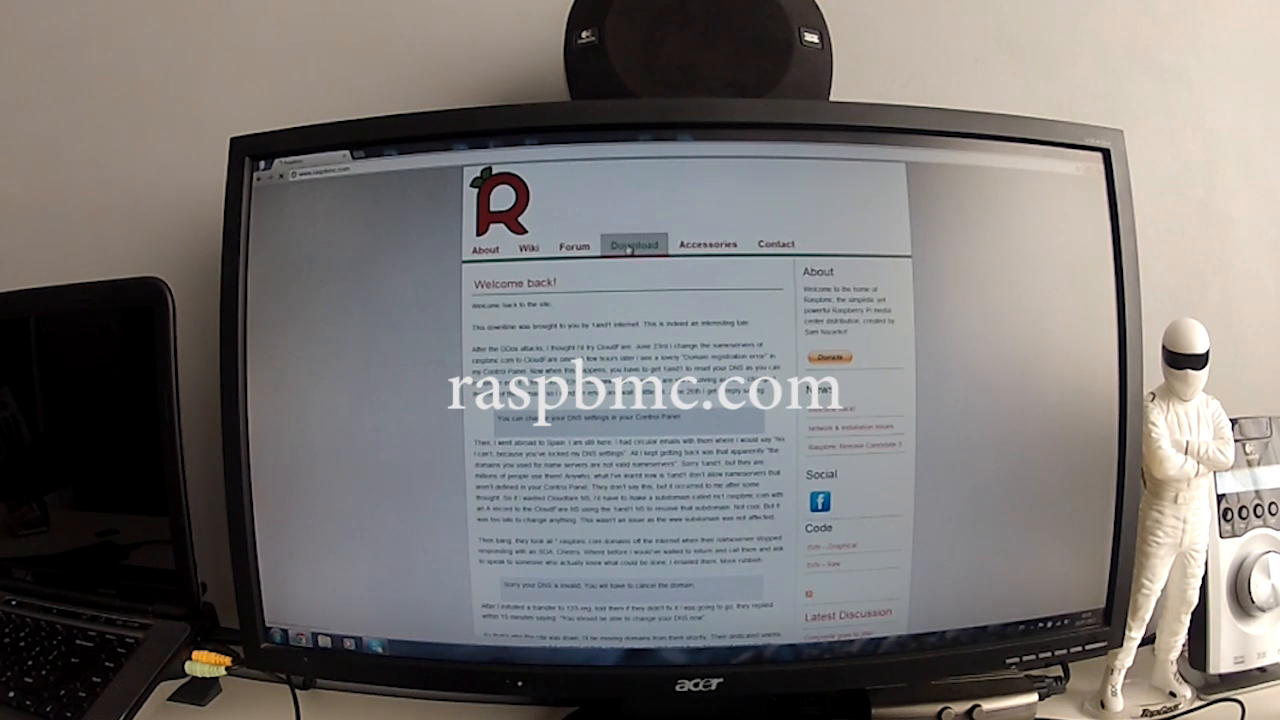
View the raspbmc.com Download page and scroll through its mirror table
{"action": "left_click", "coordinate": [632, 244]}
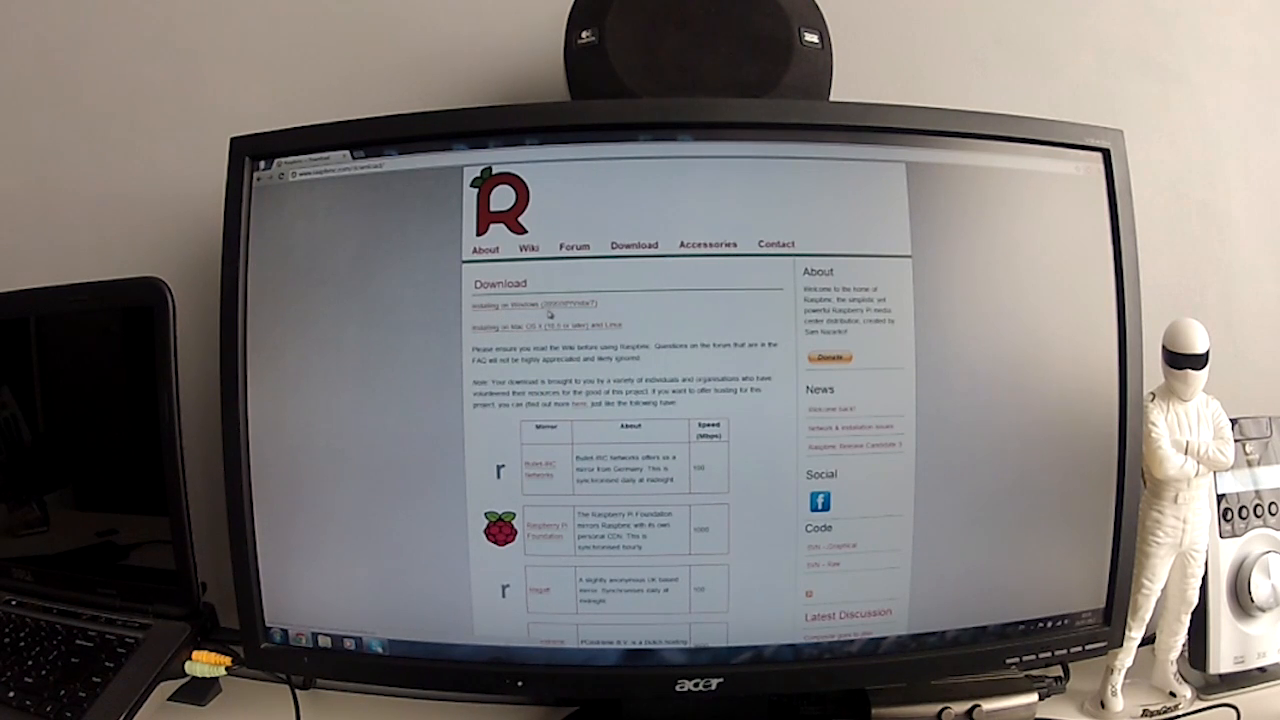
{"action": "scroll", "scroll_direction": "down", "scroll_amount": 3}
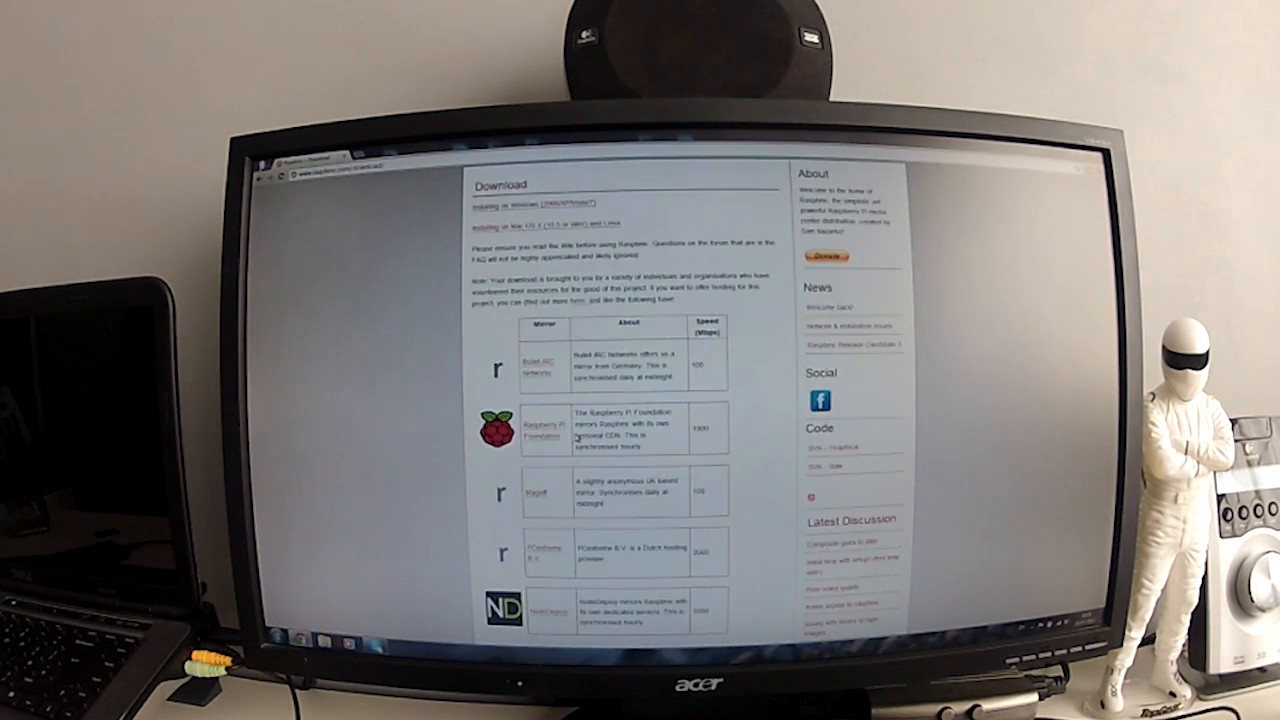
{"action": "scroll", "scroll_direction": "down", "scroll_amount": 3}
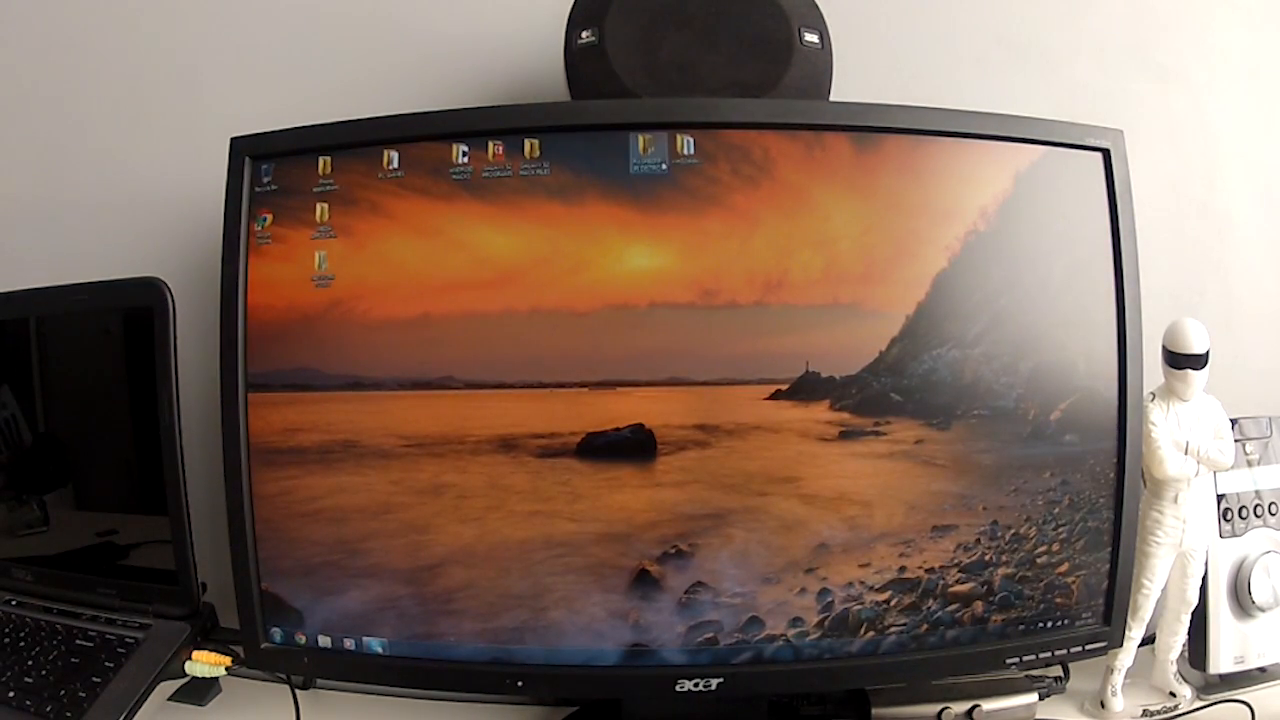
Extract the downloaded Raspbmc installer ZIP from the downloads folder and run installer.exe
{"action": "double_click", "coordinate": [644, 160]}
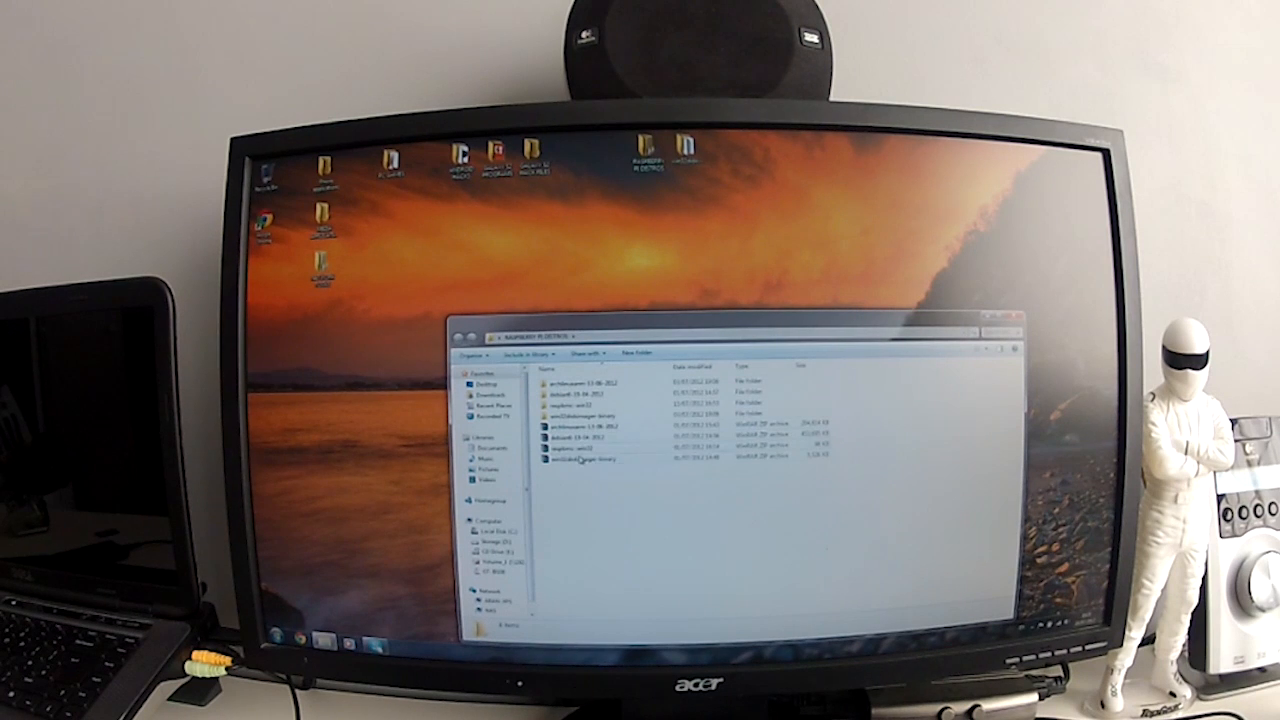
{"action": "left_click", "coordinate": [584, 458]}
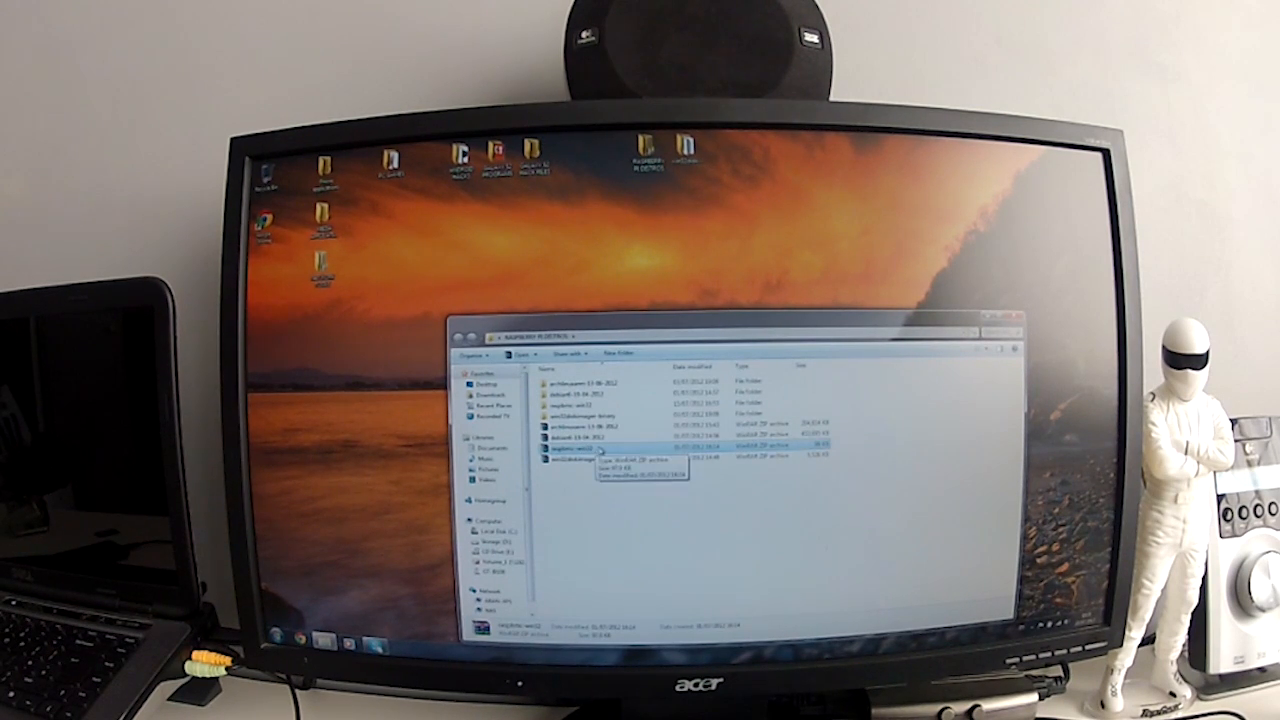
{"action": "right_click", "coordinate": [576, 448]}
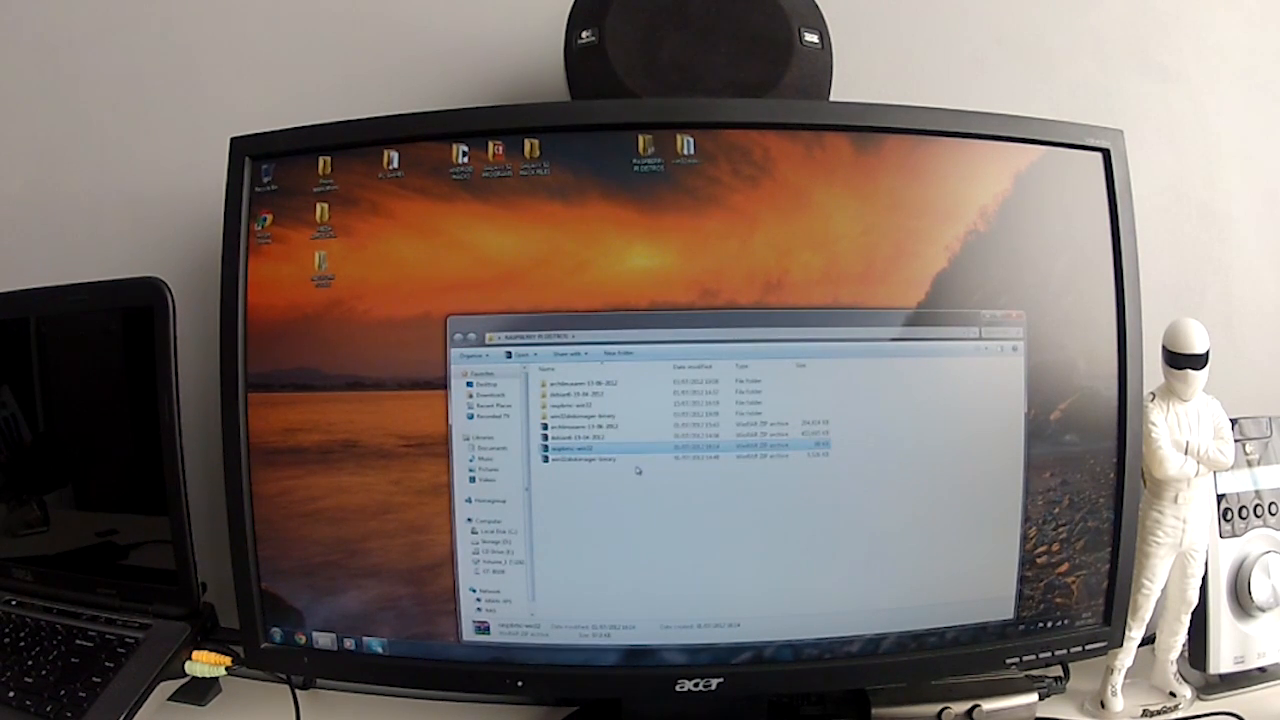
{"action": "double_click", "coordinate": [570, 448]}
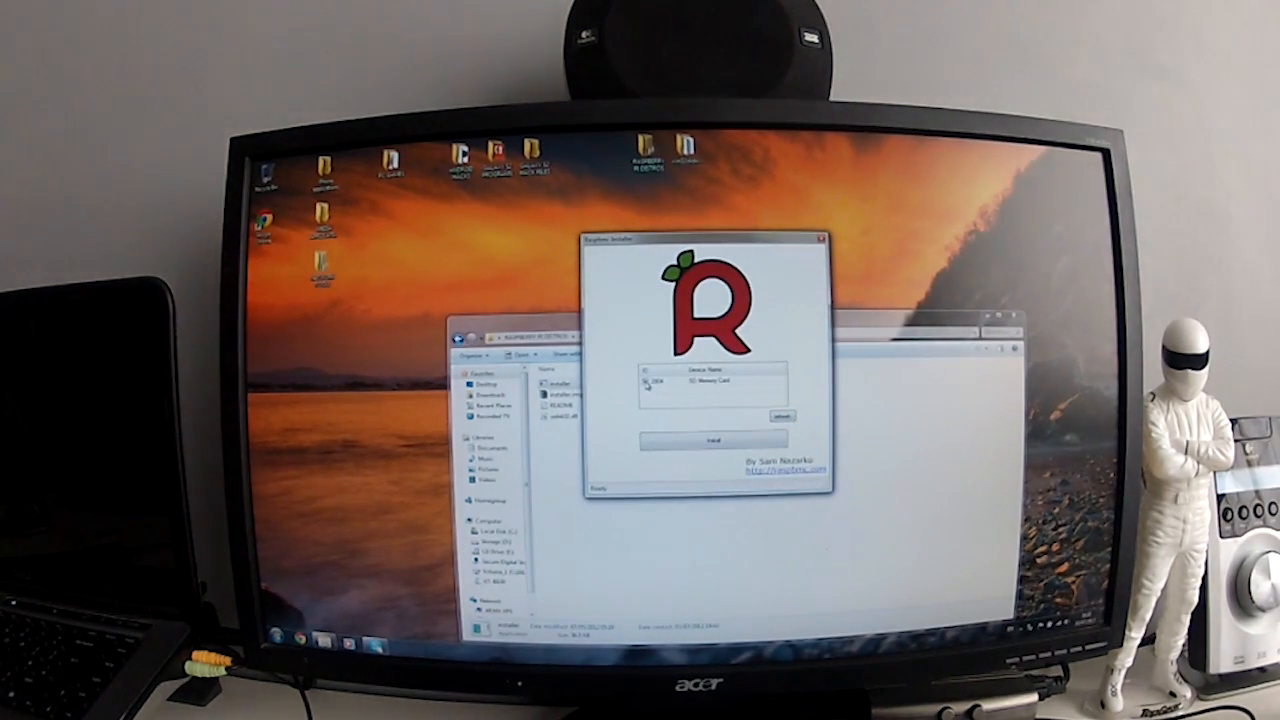
Install Raspbmc onto the selected memory card, reusing the already-downloaded image at the prompt
{"action": "left_click", "coordinate": [708, 442]}
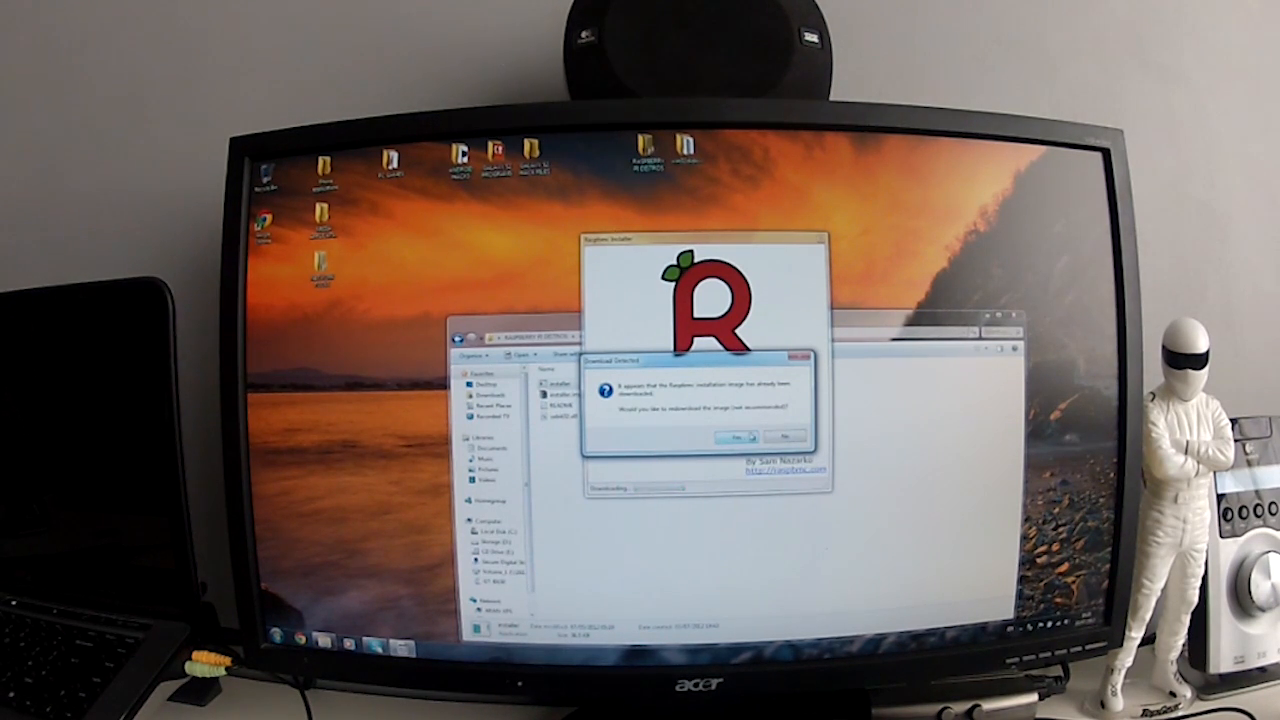
{"action": "left_click", "coordinate": [786, 436]}
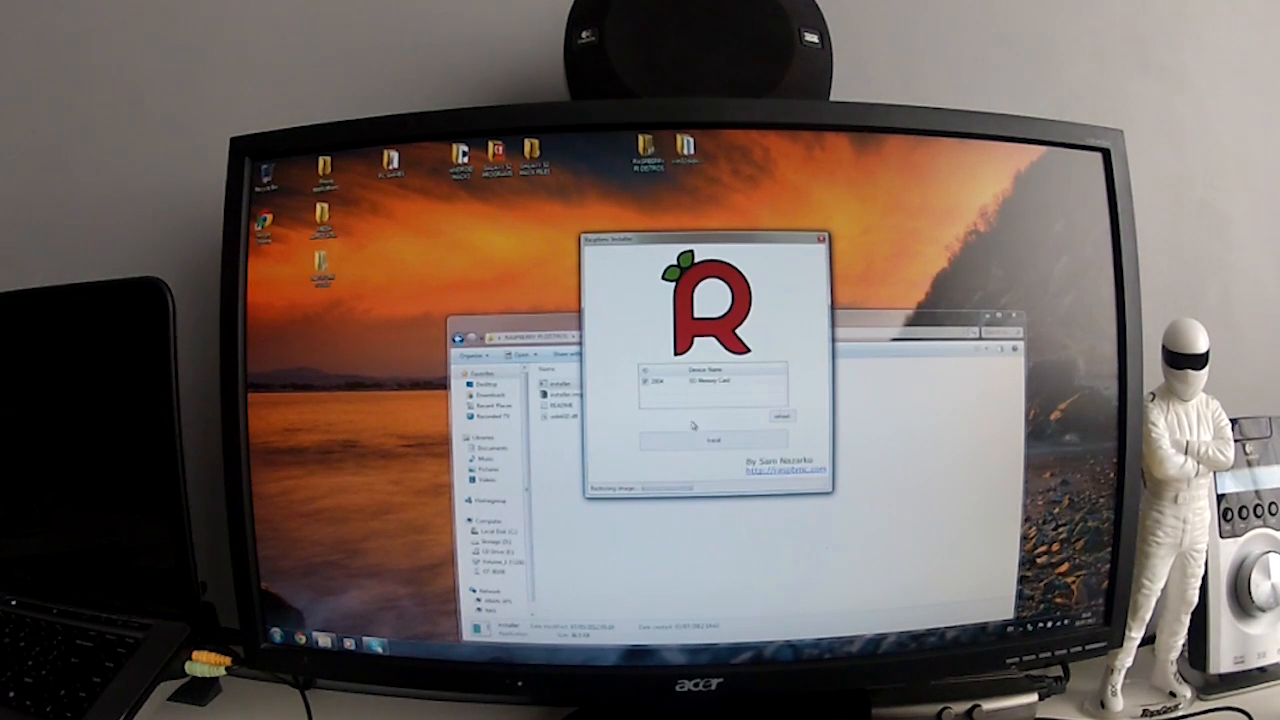
{"action": "mouse_move", "coordinate": [628, 476]}
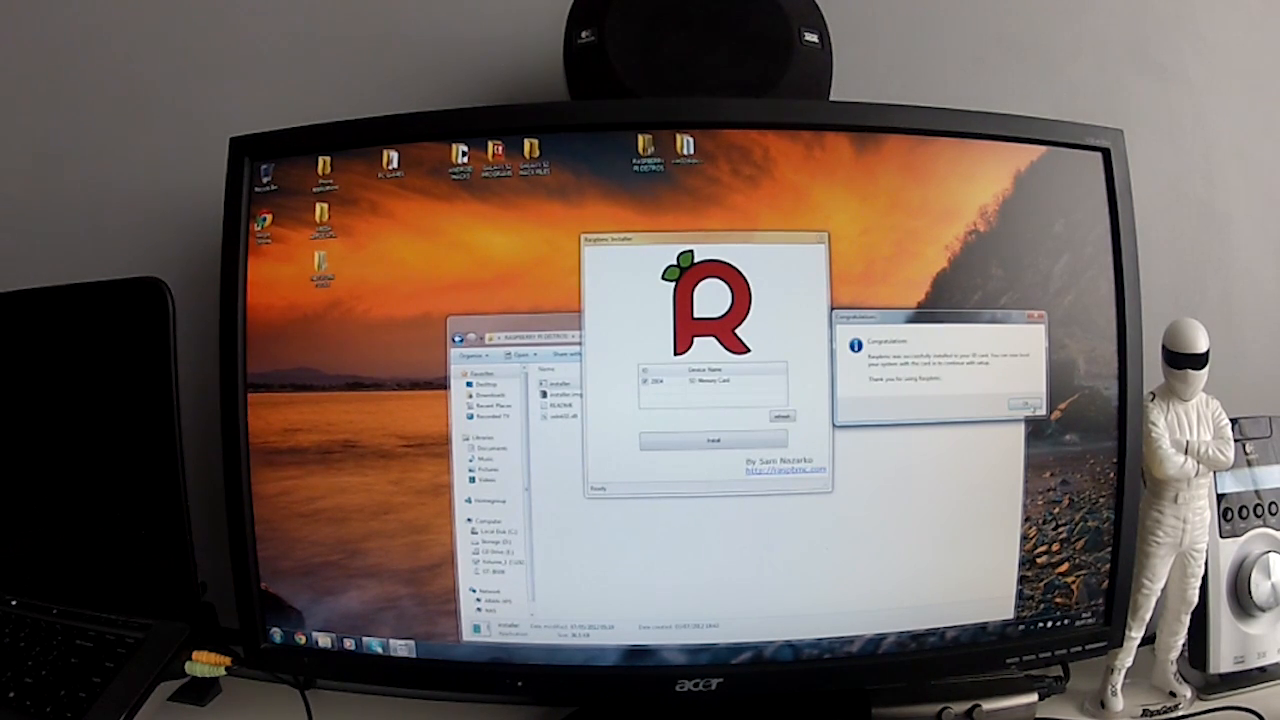
Acknowledge the Congratulations message and close the Raspbmc Installer
{"action": "left_click", "coordinate": [1020, 404]}
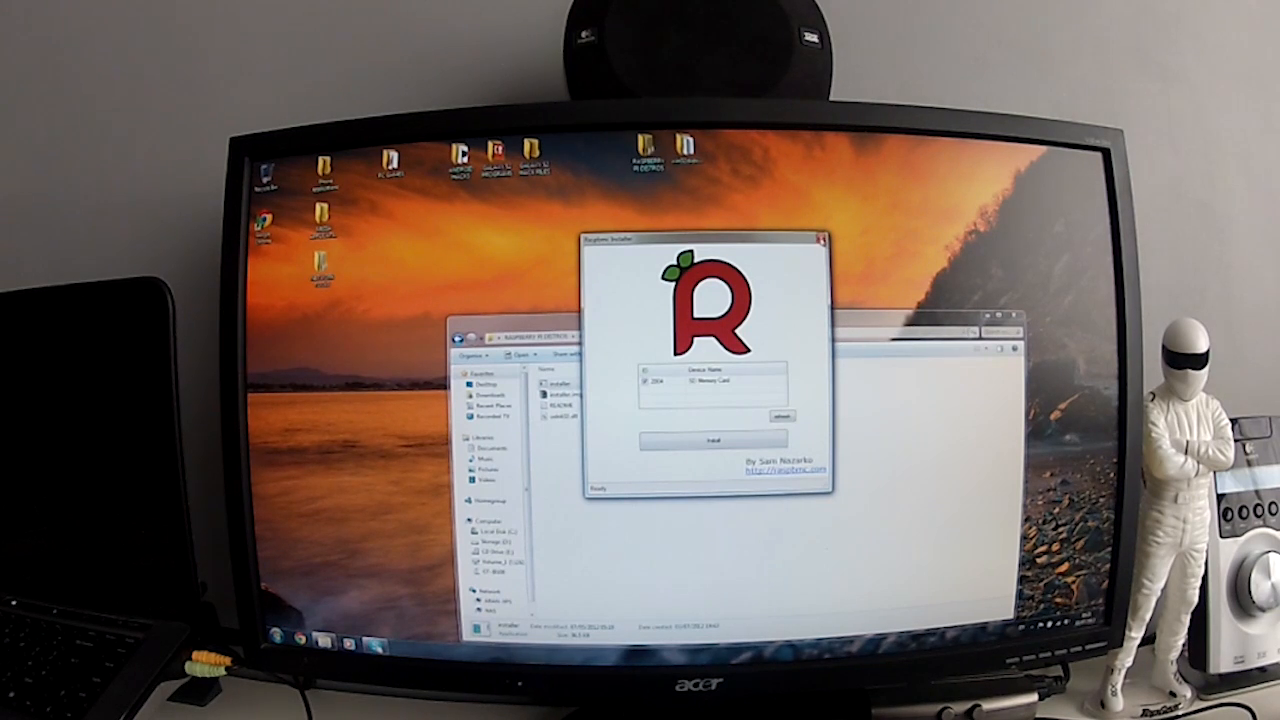
{"action": "left_click", "coordinate": [796, 244]}
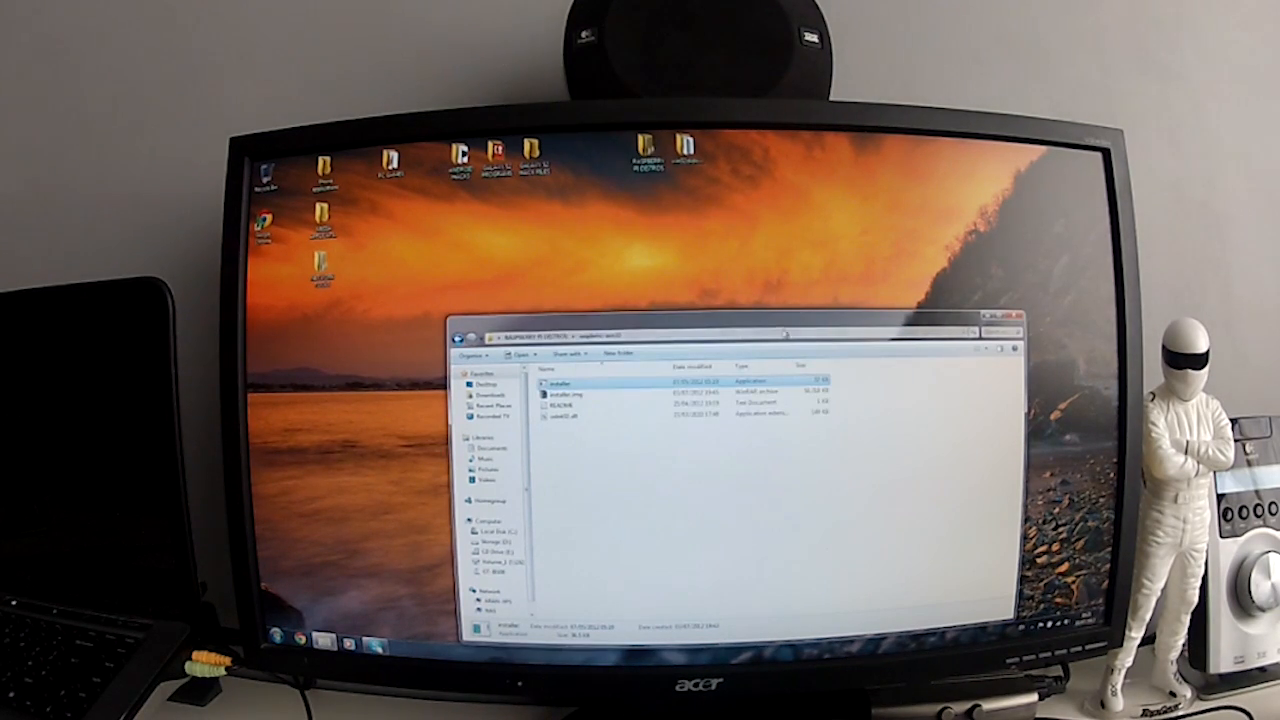